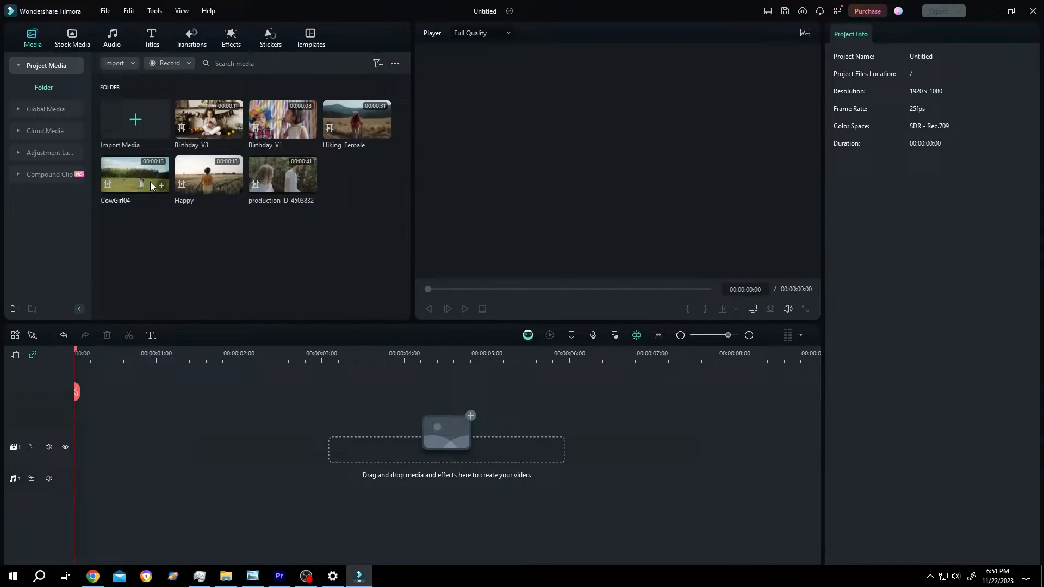
mouse_move(333, 186)
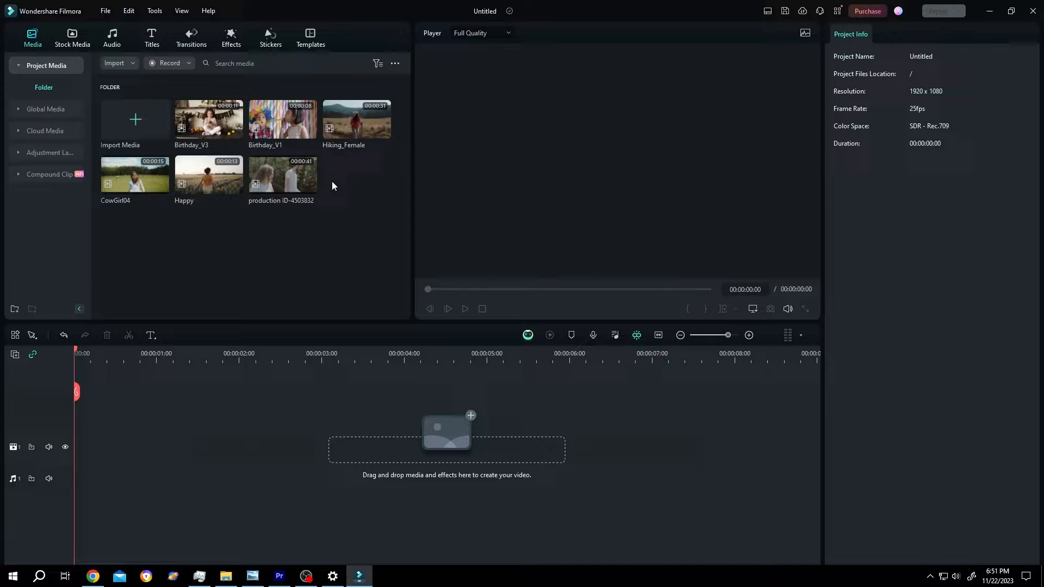
mouse_move(310, 38)
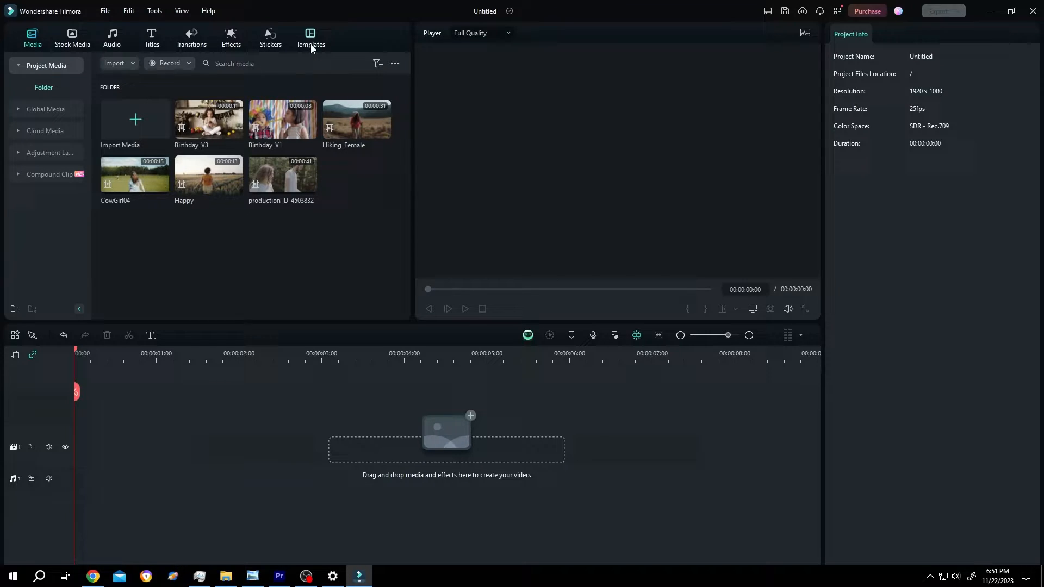
Step: Add Split Screen 25 from Templates > Split Screen to the timeline, preview it, and return to Media
left_click(310, 38)
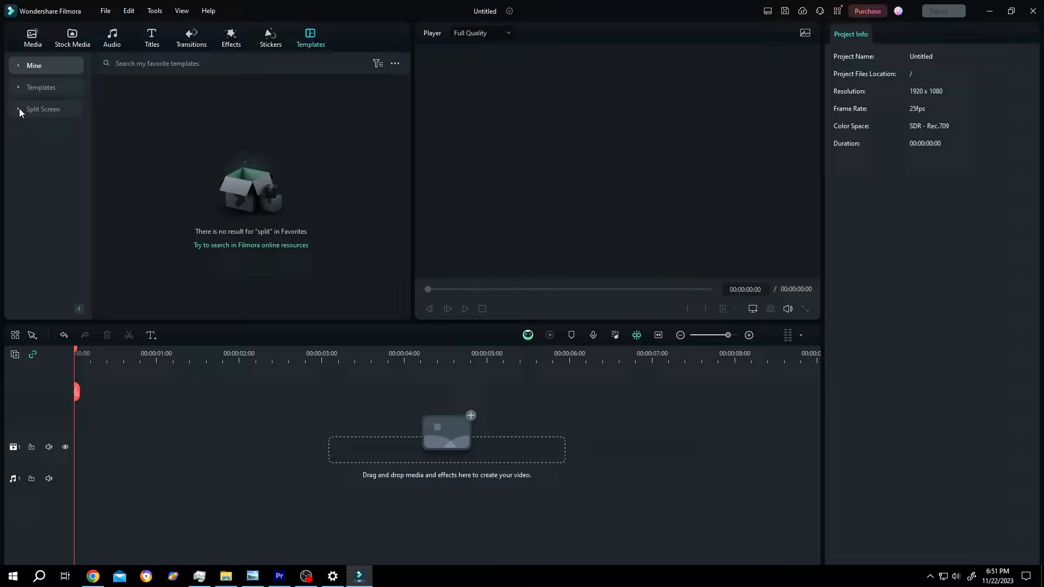
left_click(43, 109)
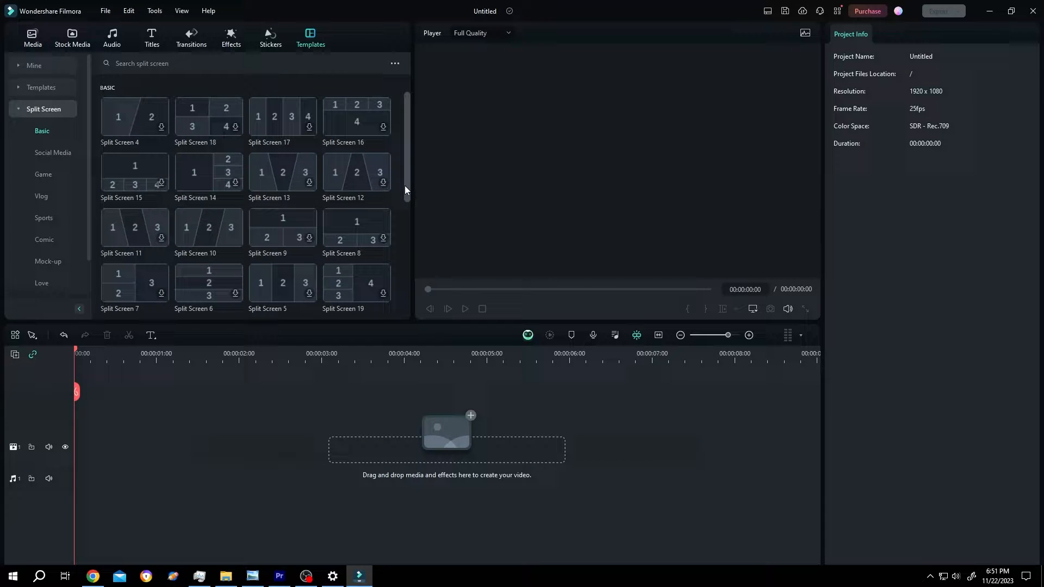
scroll("down", 3)
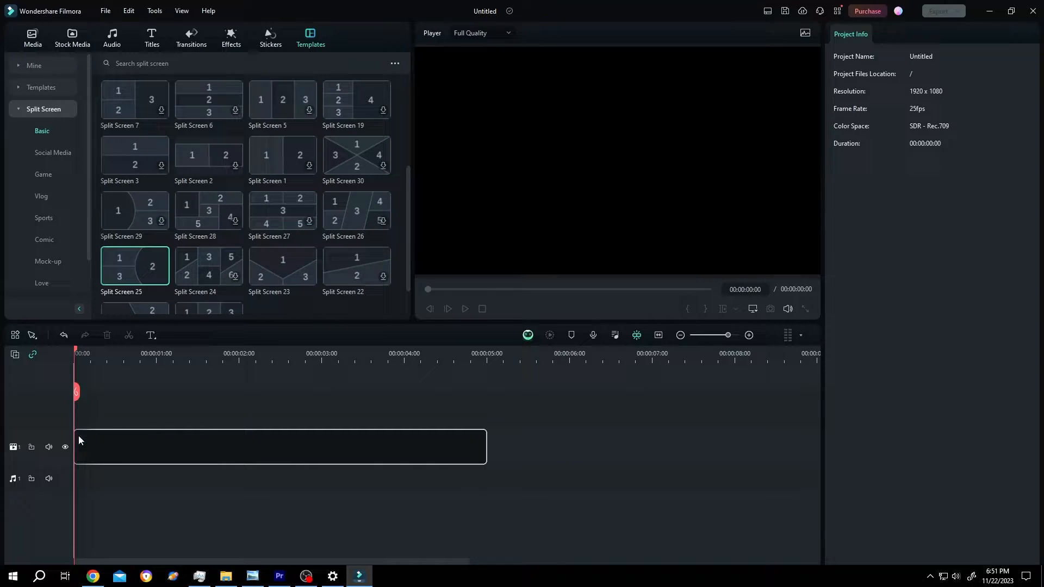
double_click(134, 265)
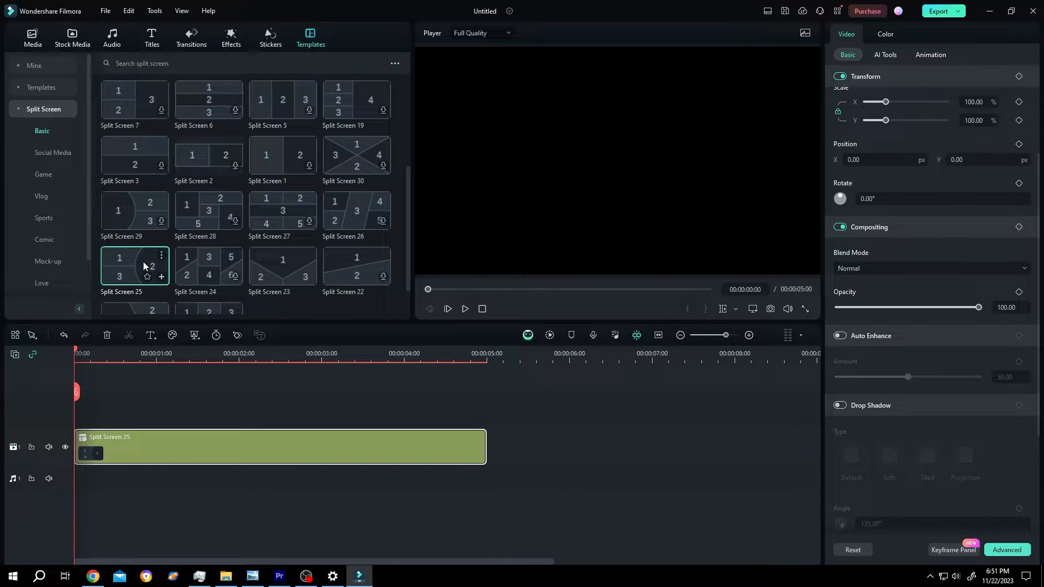
left_click(464, 308)
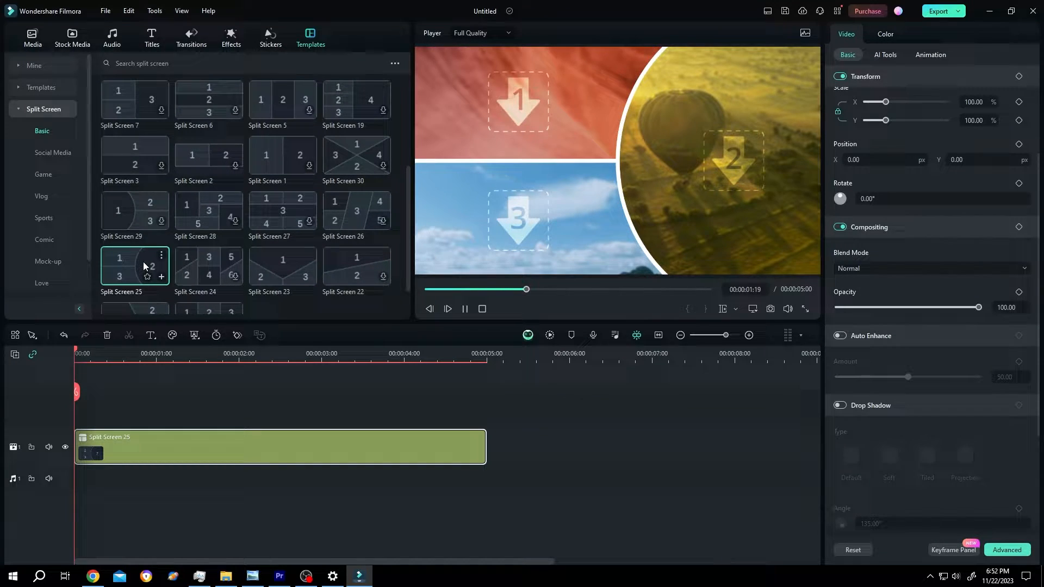
left_click(31, 38)
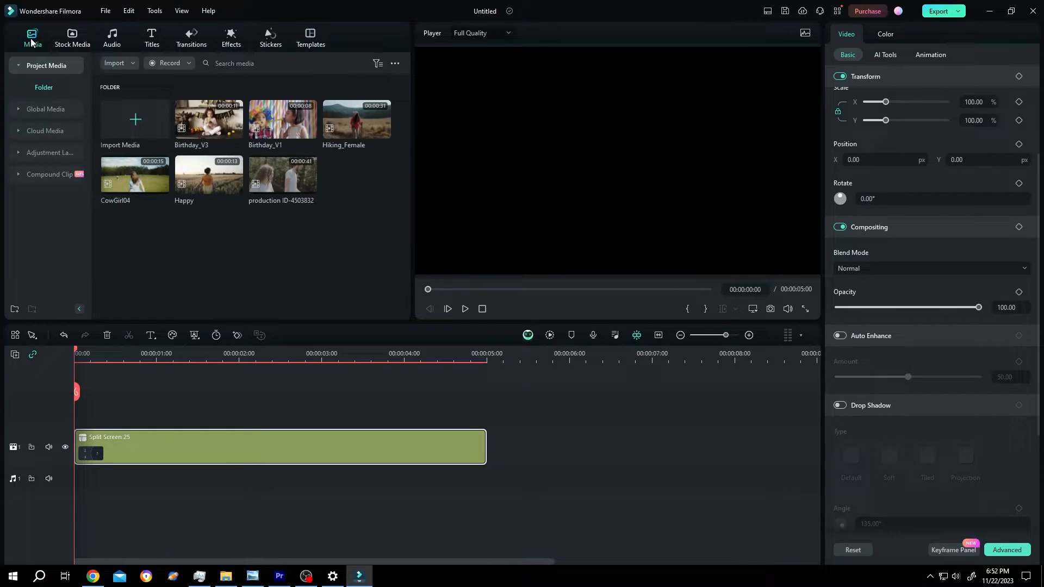
Step: Fill the three panels with Birthday_V1, Happy and Hiking_Female in Advanced Split Screen Edit
left_click(100, 352)
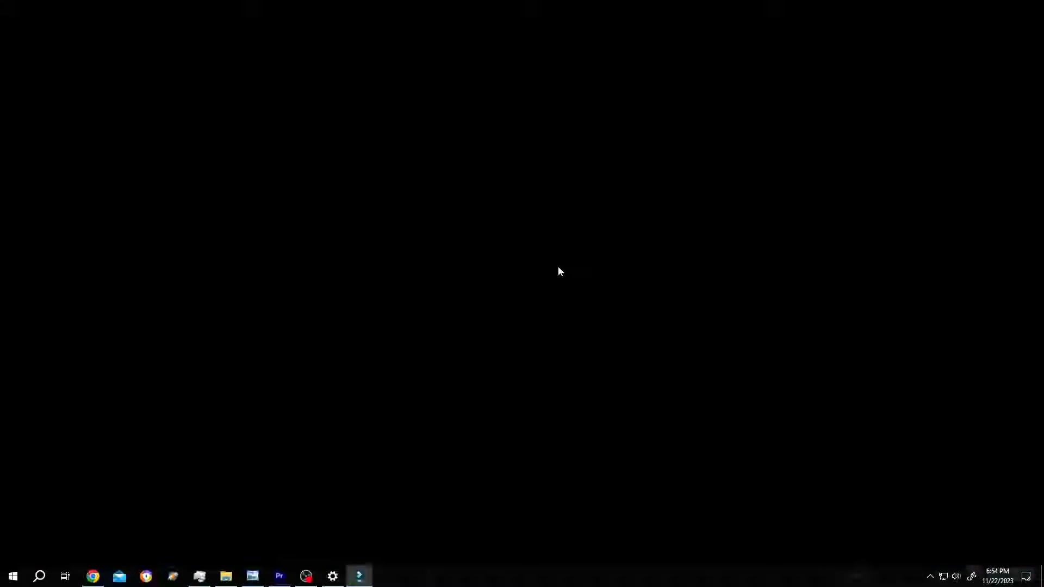
left_click(358, 576)
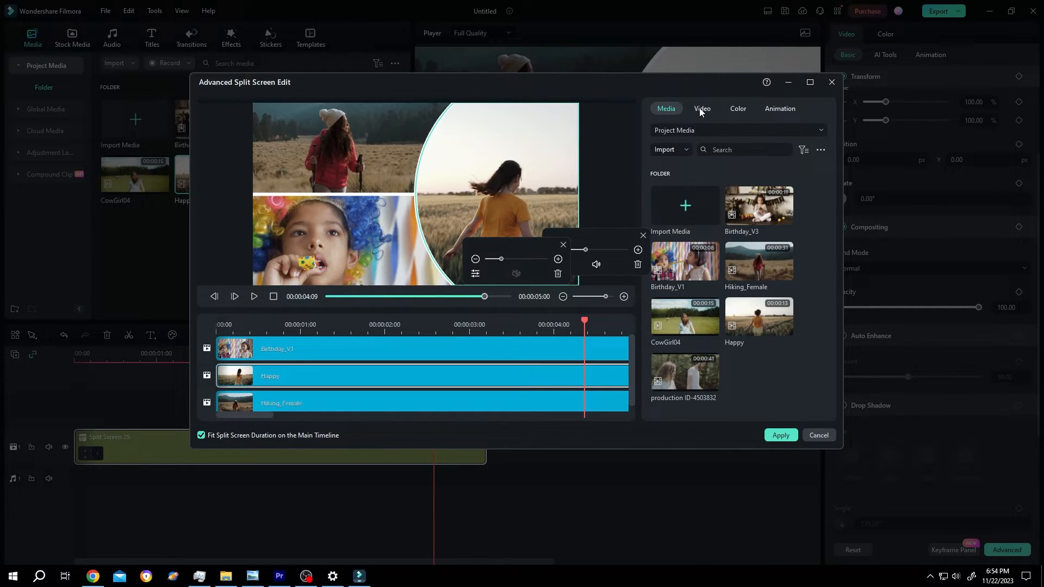
Step: Add a Position keyframe to a panel clip in the Video transform settings and apply the edit
left_click(702, 109)
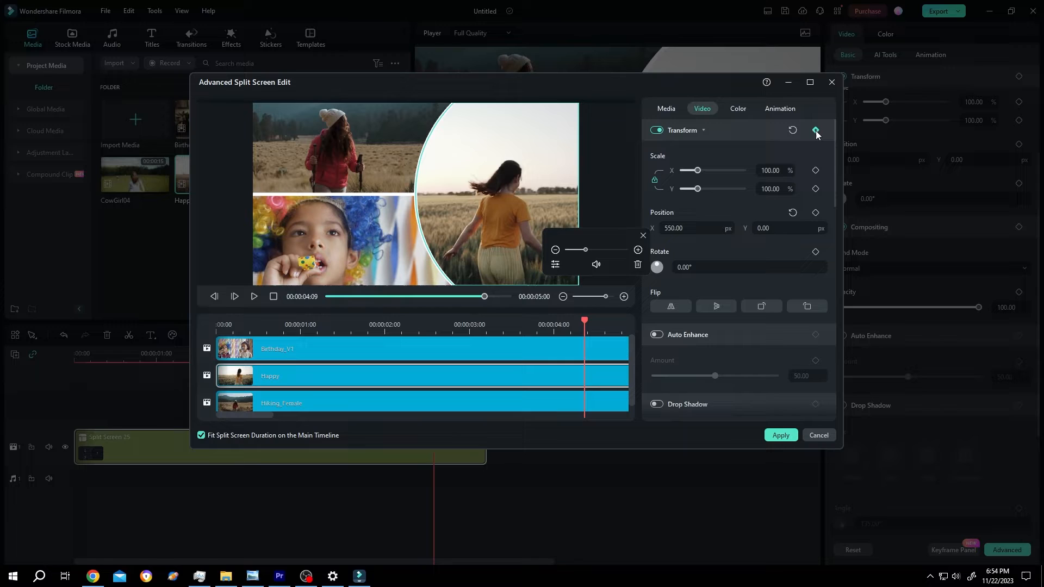
left_click(814, 213)
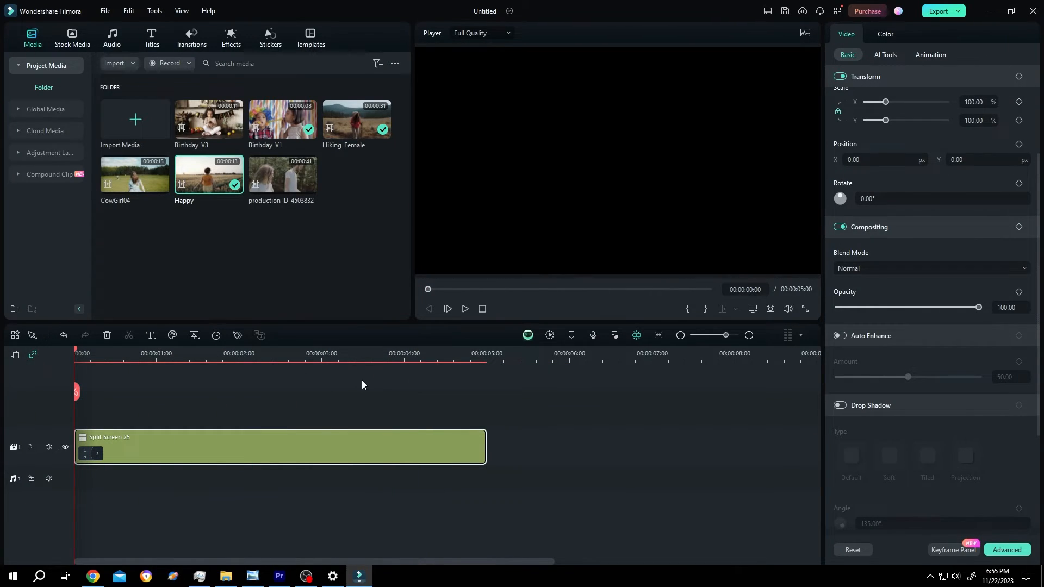
Step: Turn off Split Screen Animation on the template clip and play back the filled split screen
left_click(465, 308)
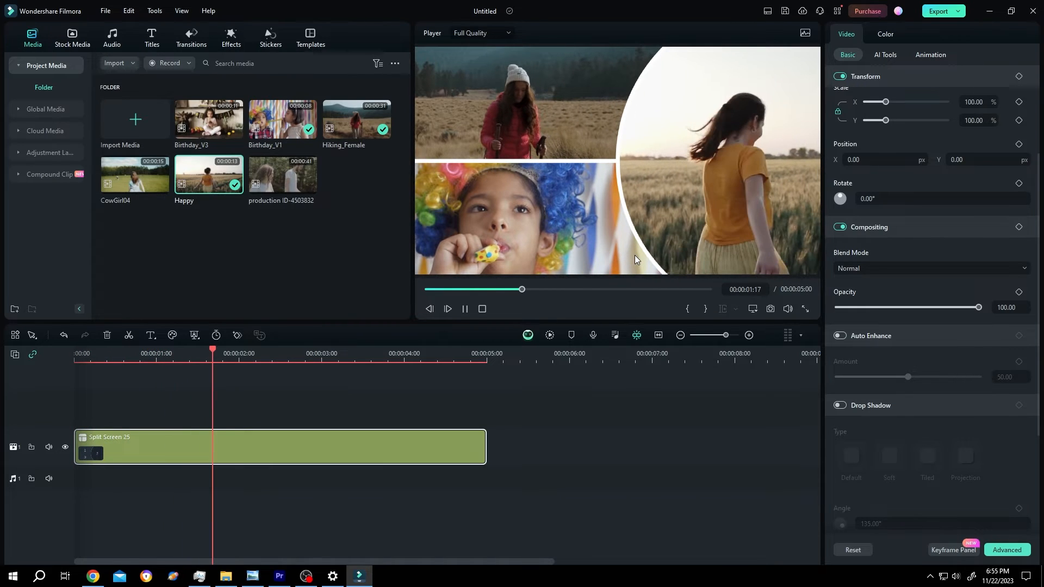
left_click(465, 308)
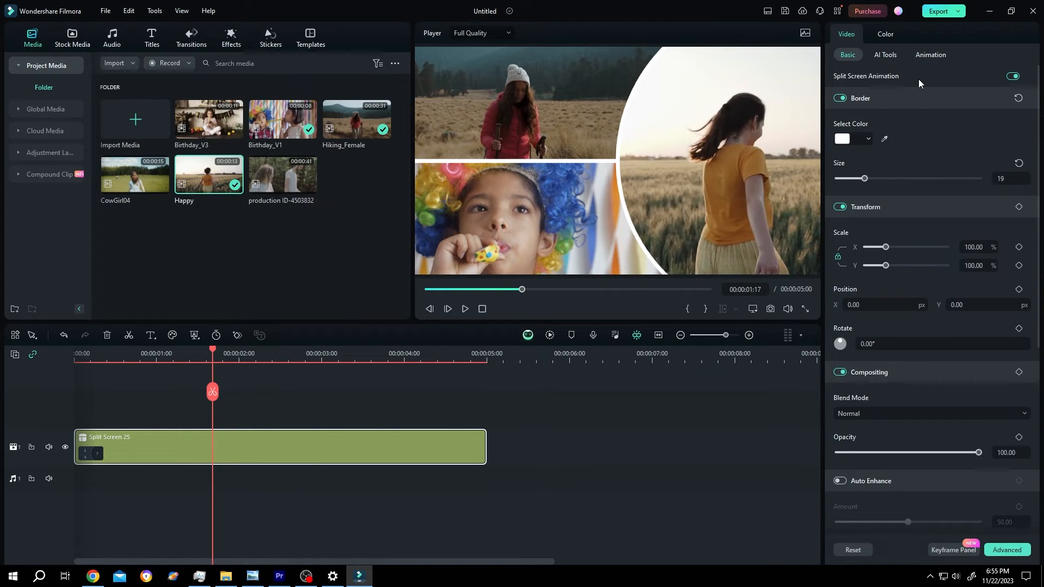
left_click(1011, 76)
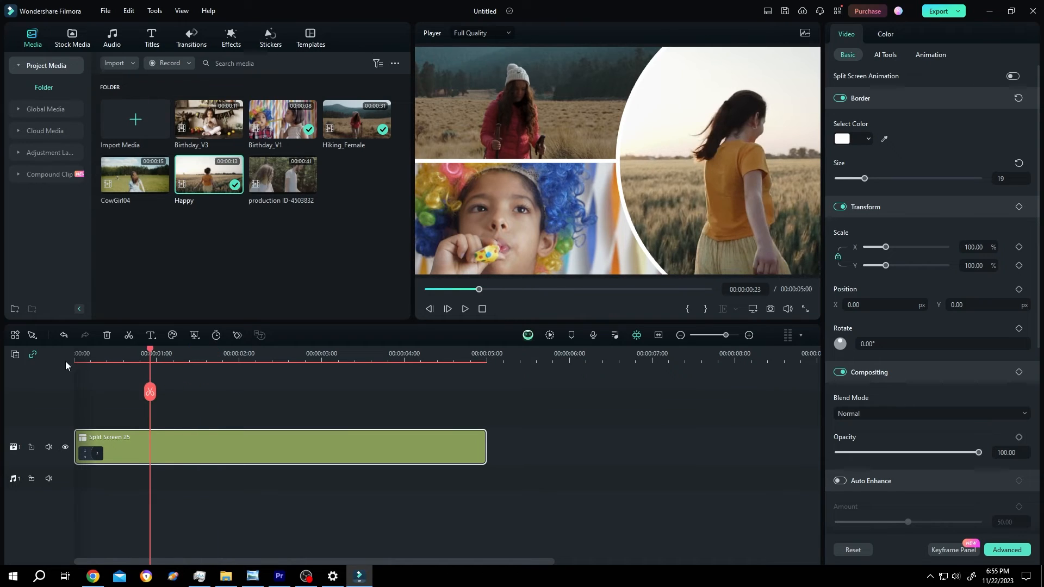
left_click(464, 308)
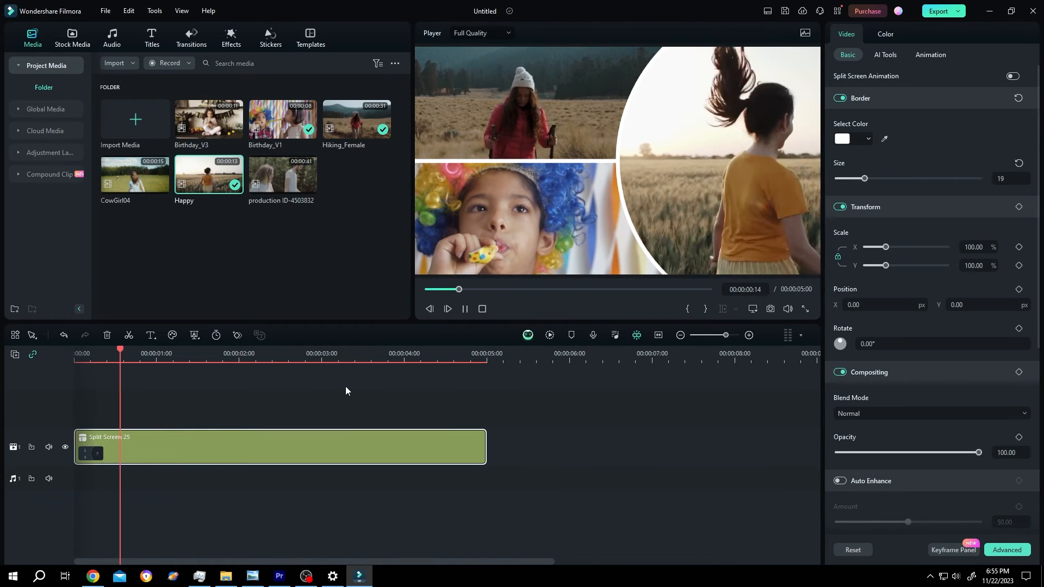